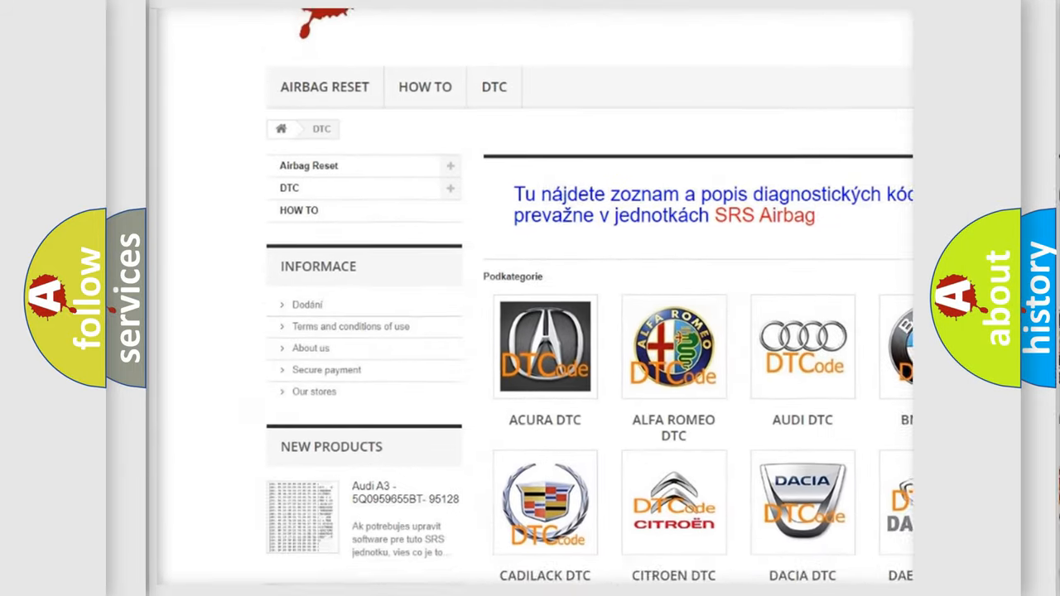
scroll(down, 3)
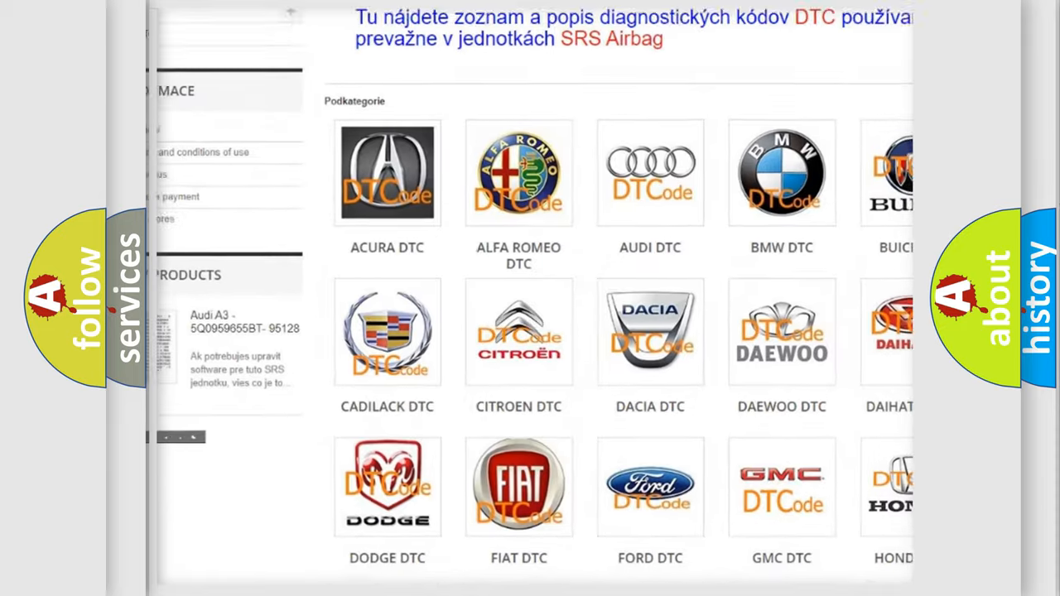
scroll(down, 3)
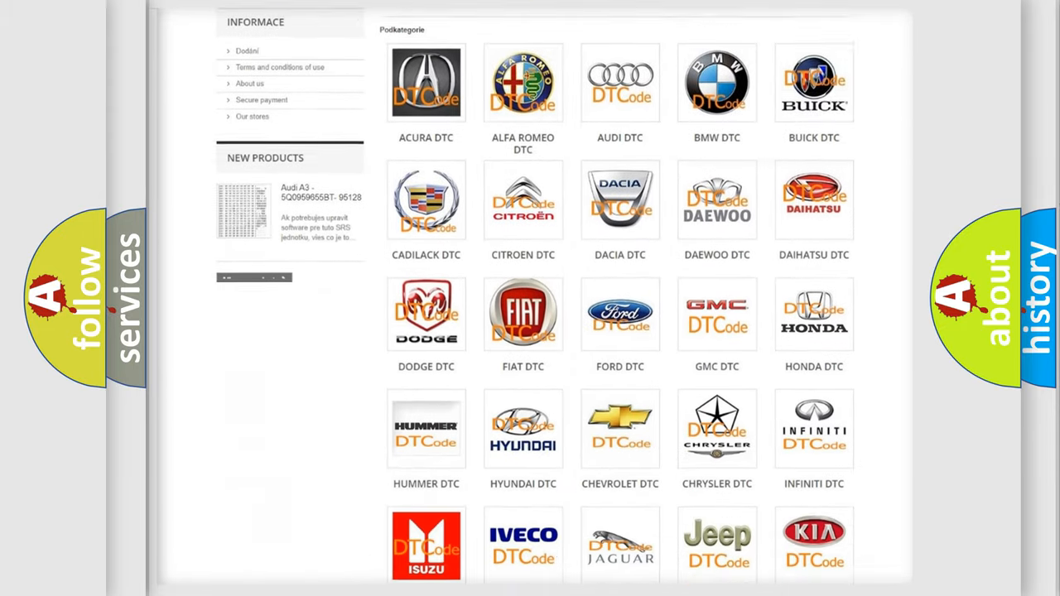
scroll(down, 3)
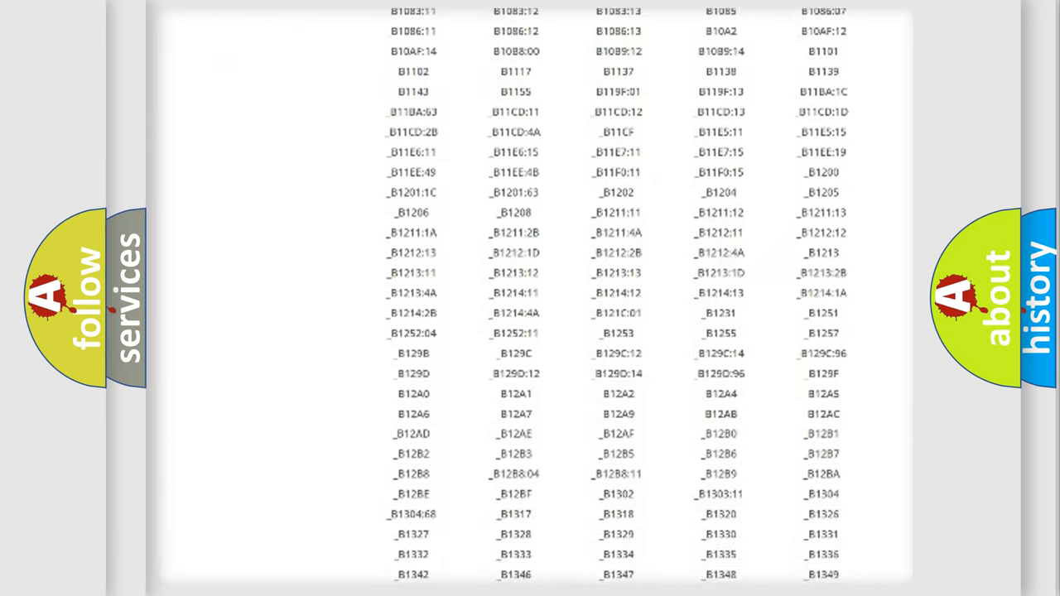
scroll(down, 3)
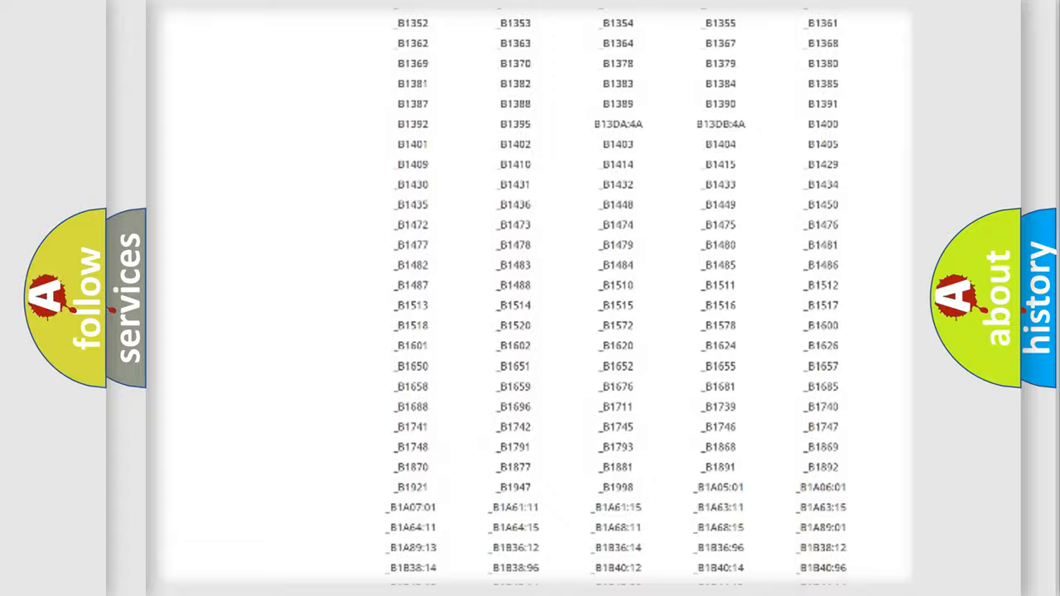